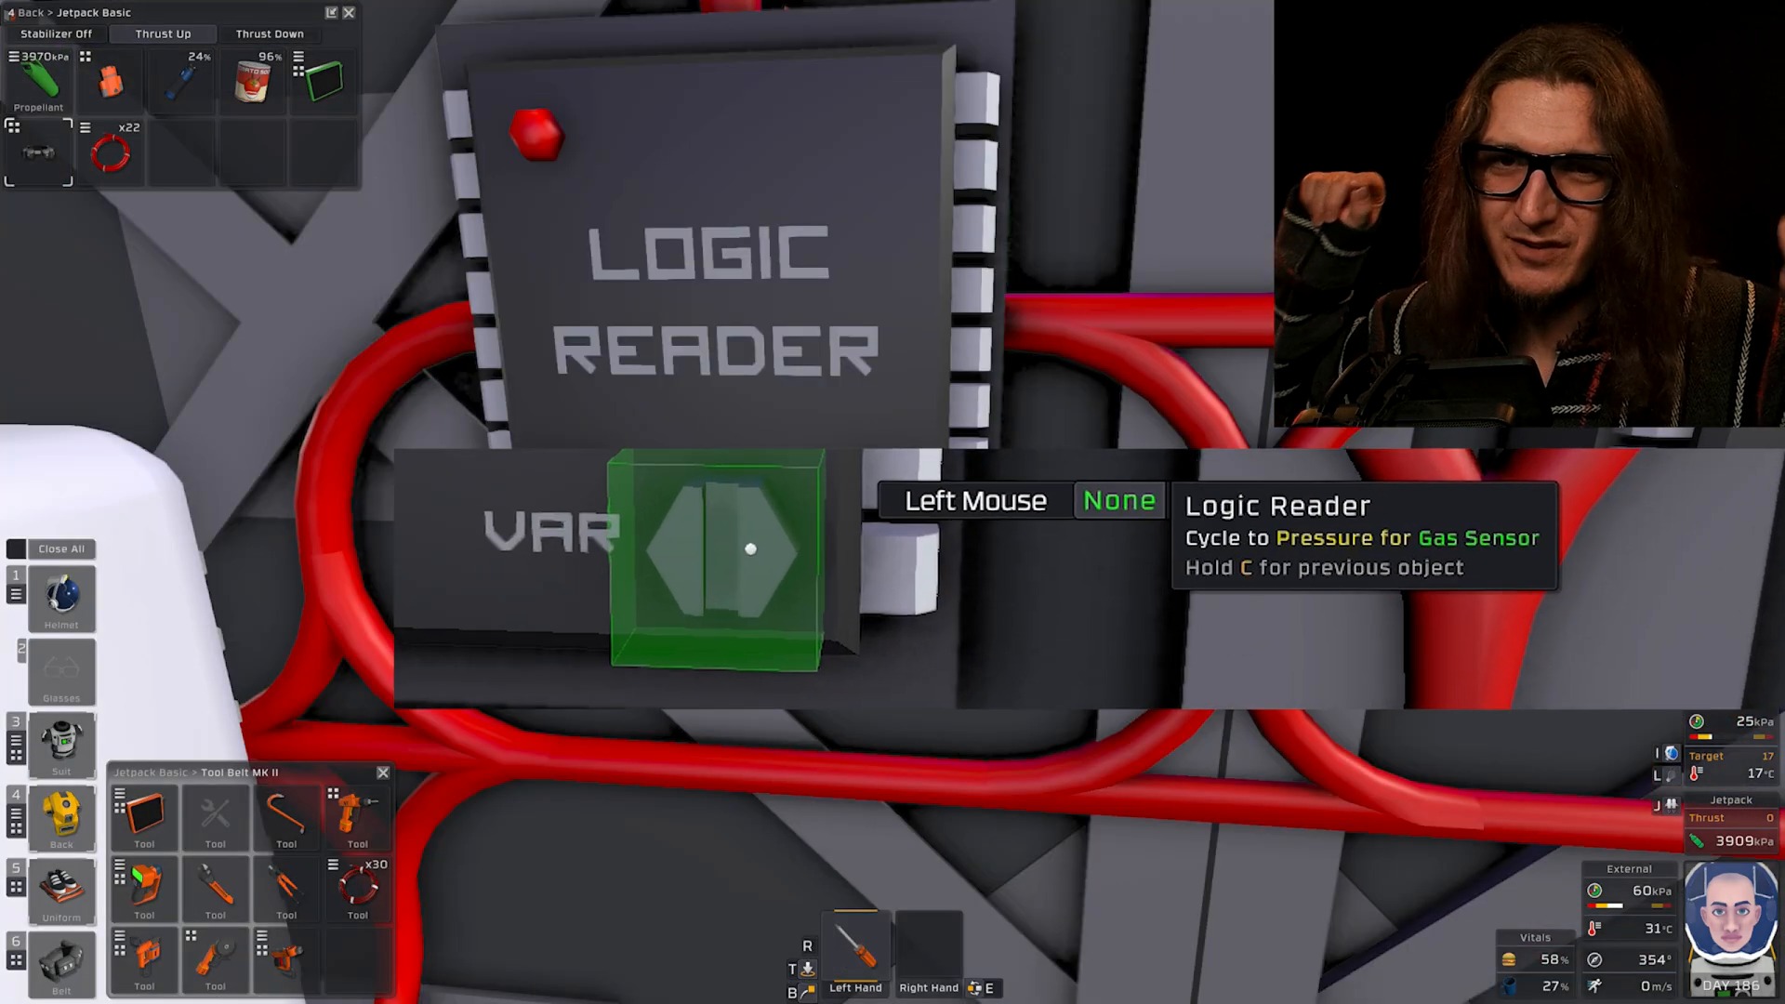
Cycle the Logic Reader's variable screw to the desired gas sensor reading
left_click(749, 550)
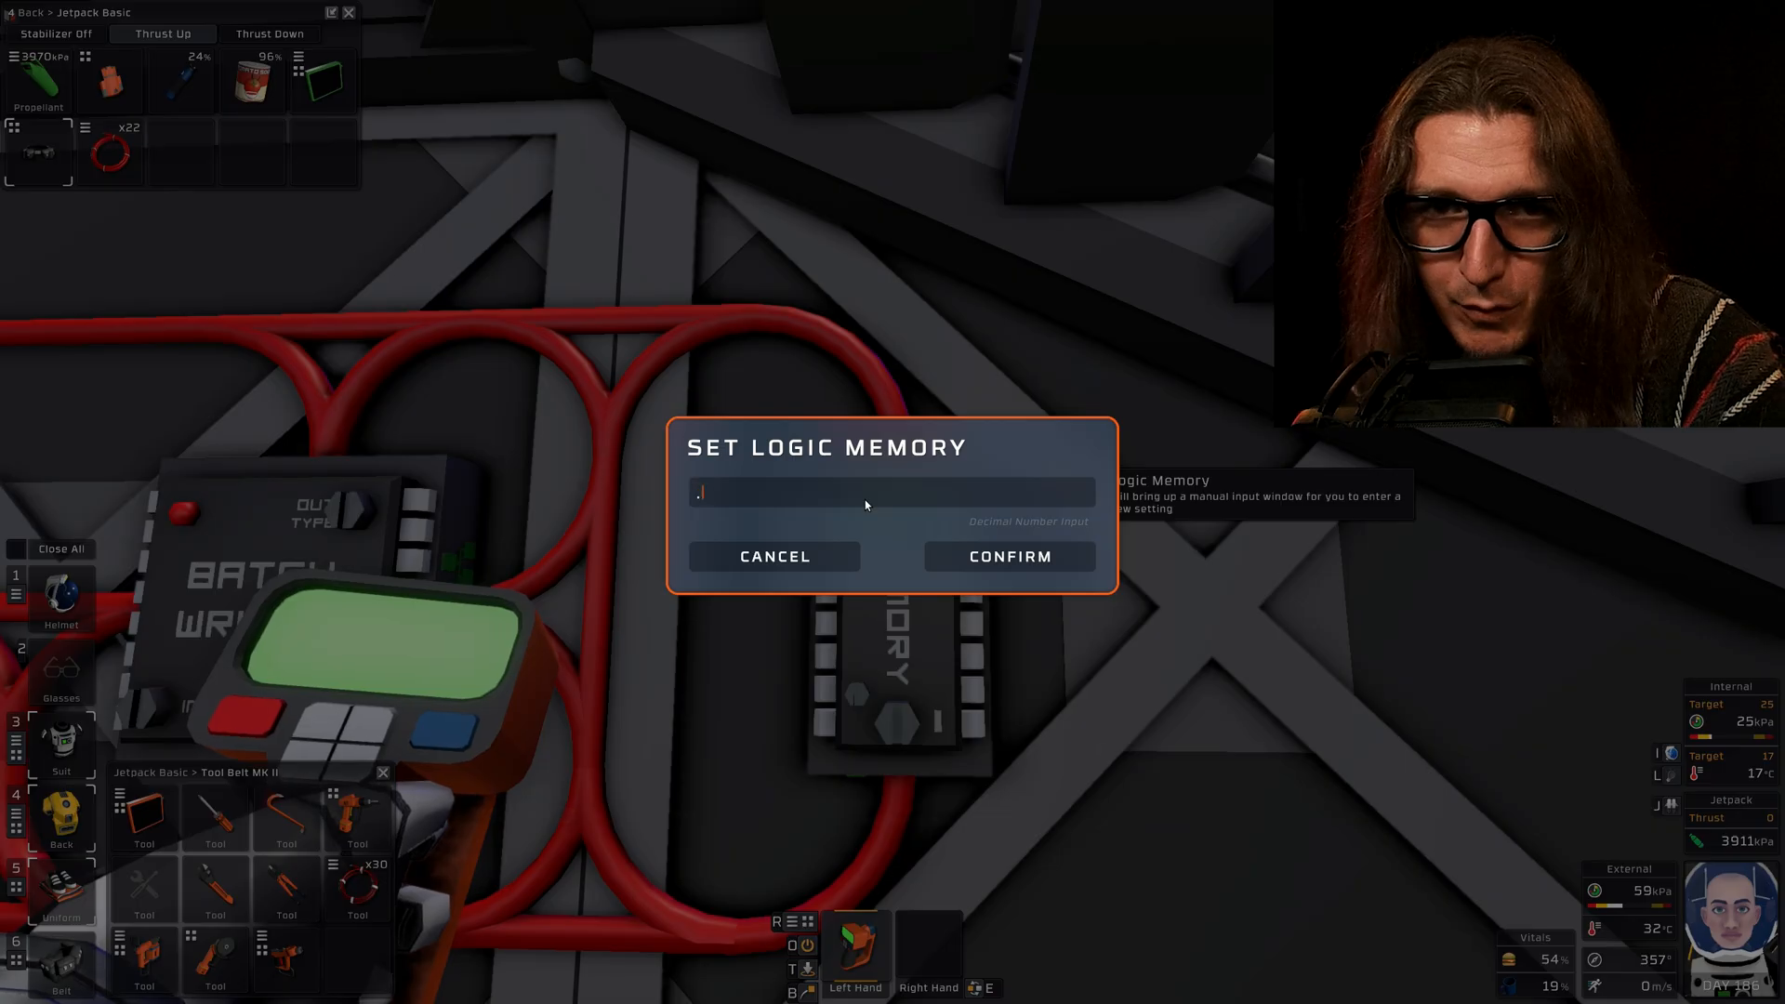
Enter .70 into the Logic Memory chip and confirm it
type("70")
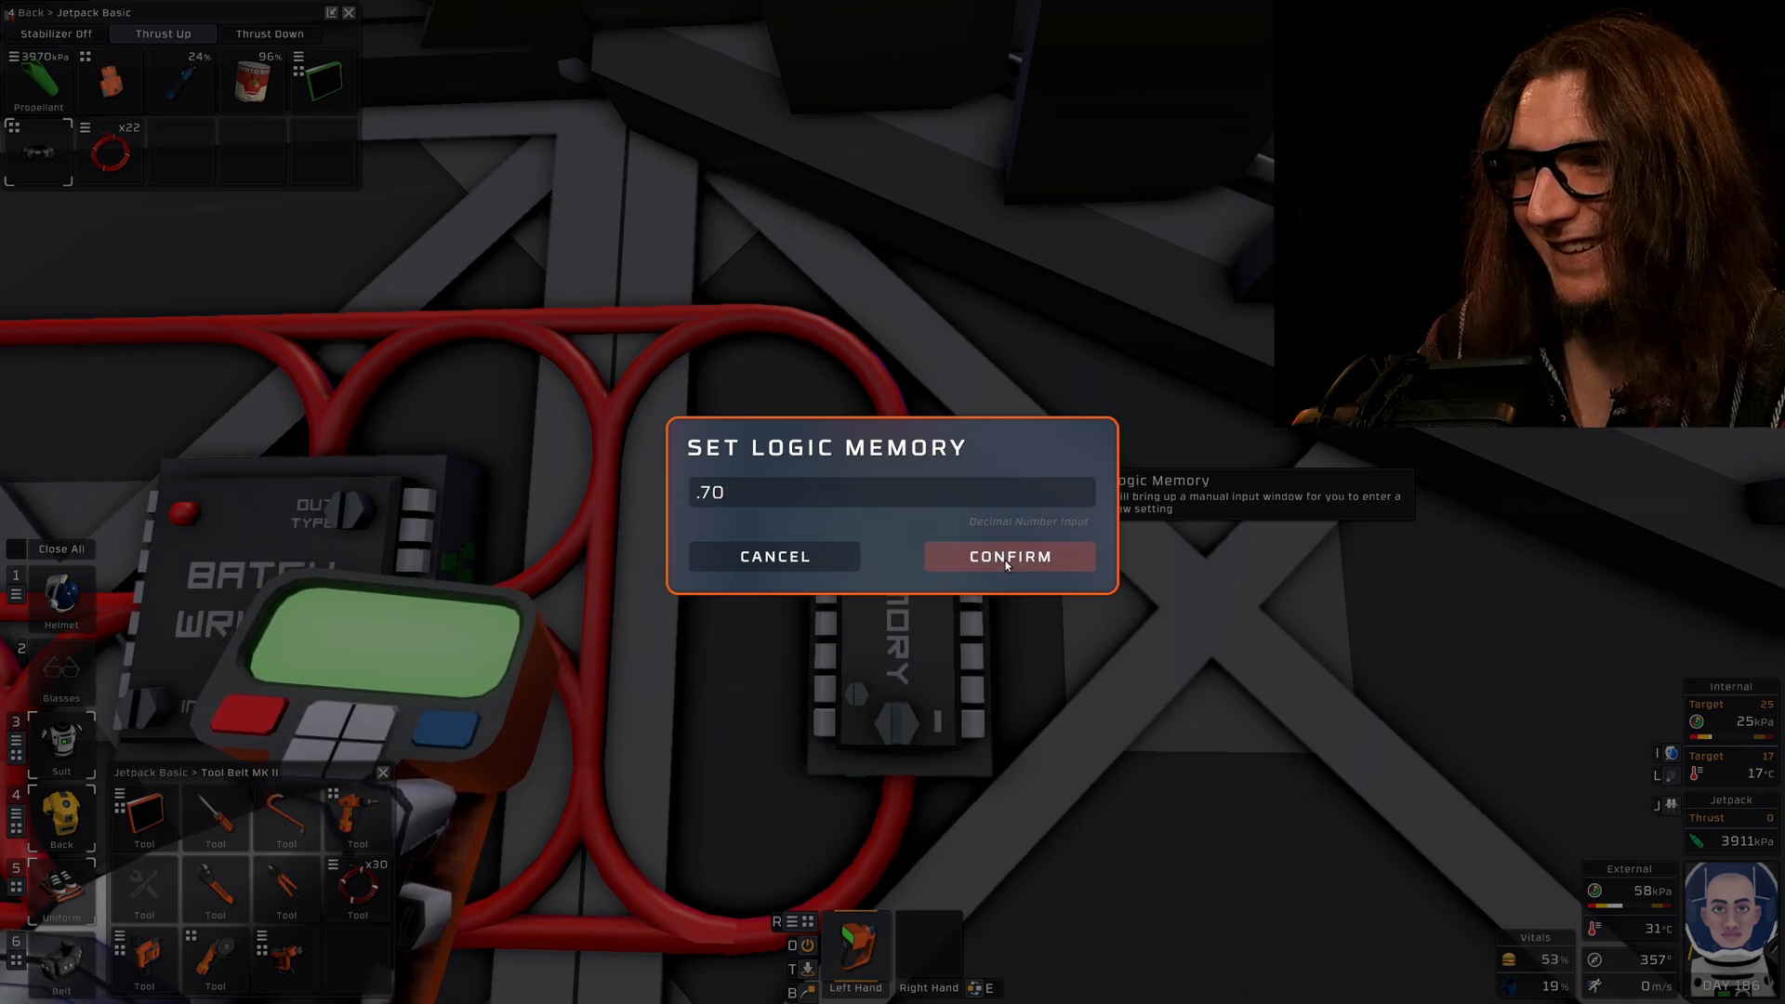
left_click(1006, 556)
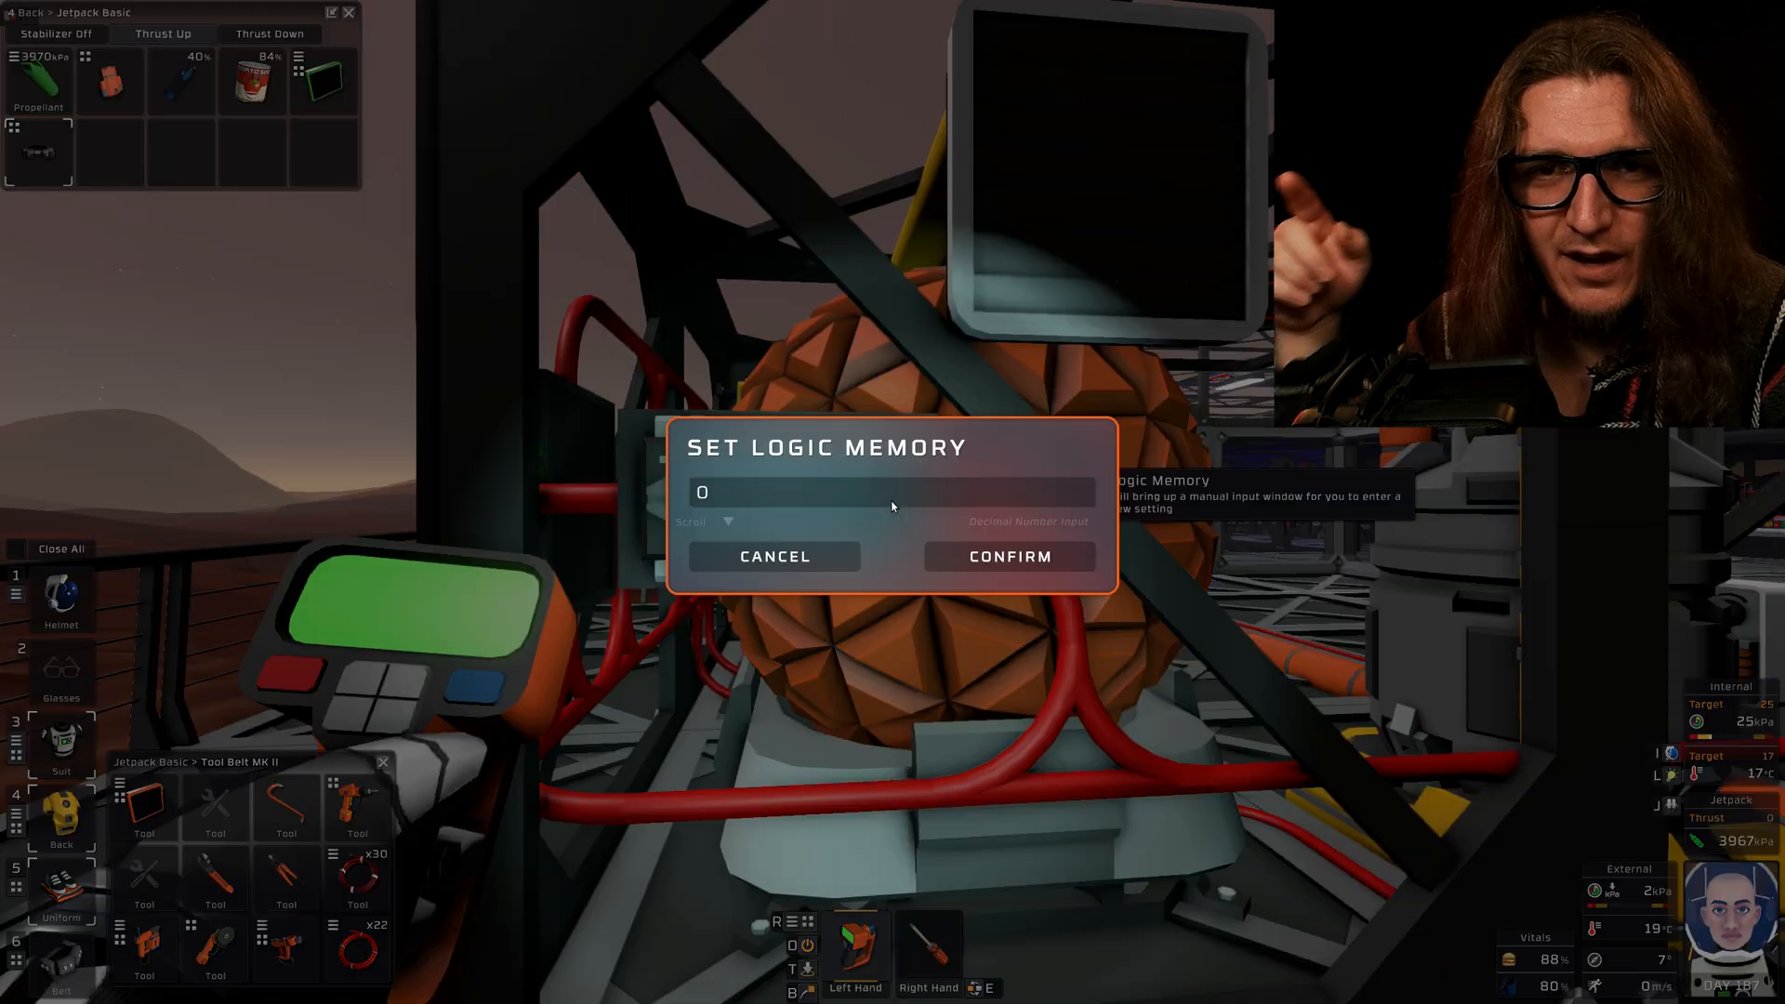
Enter 30000 into the second Logic Memory chip and confirm it
type("3")
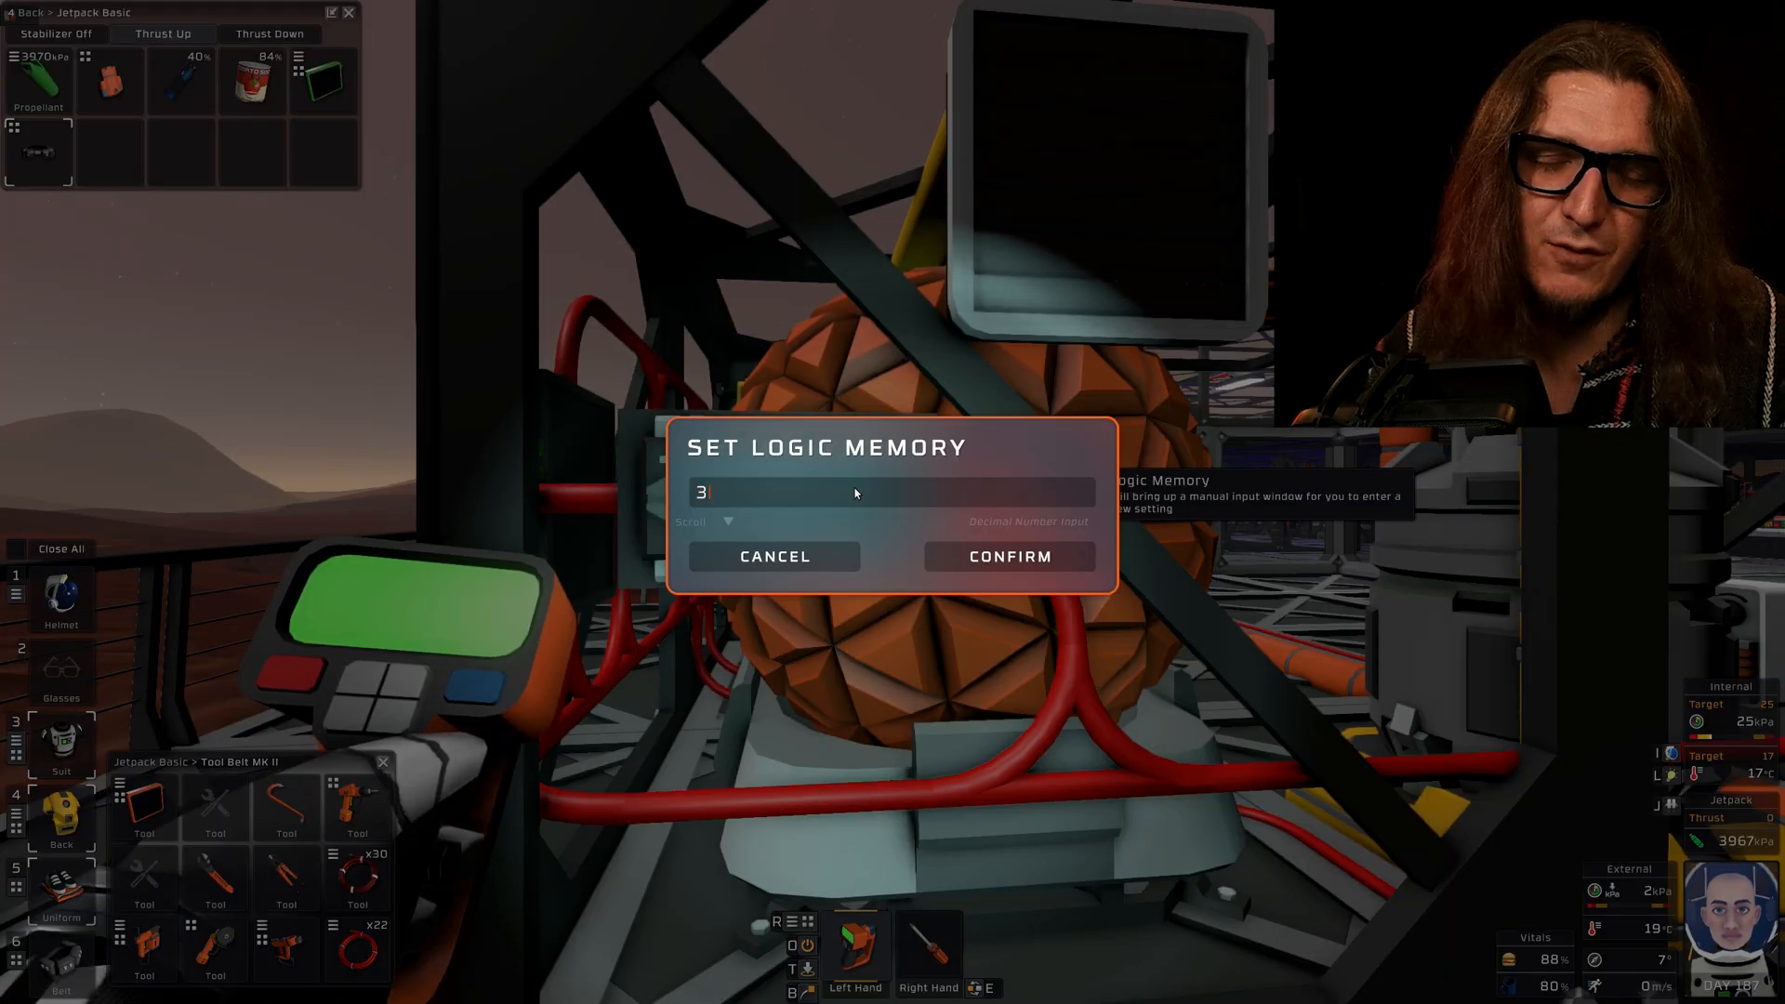
type("0000")
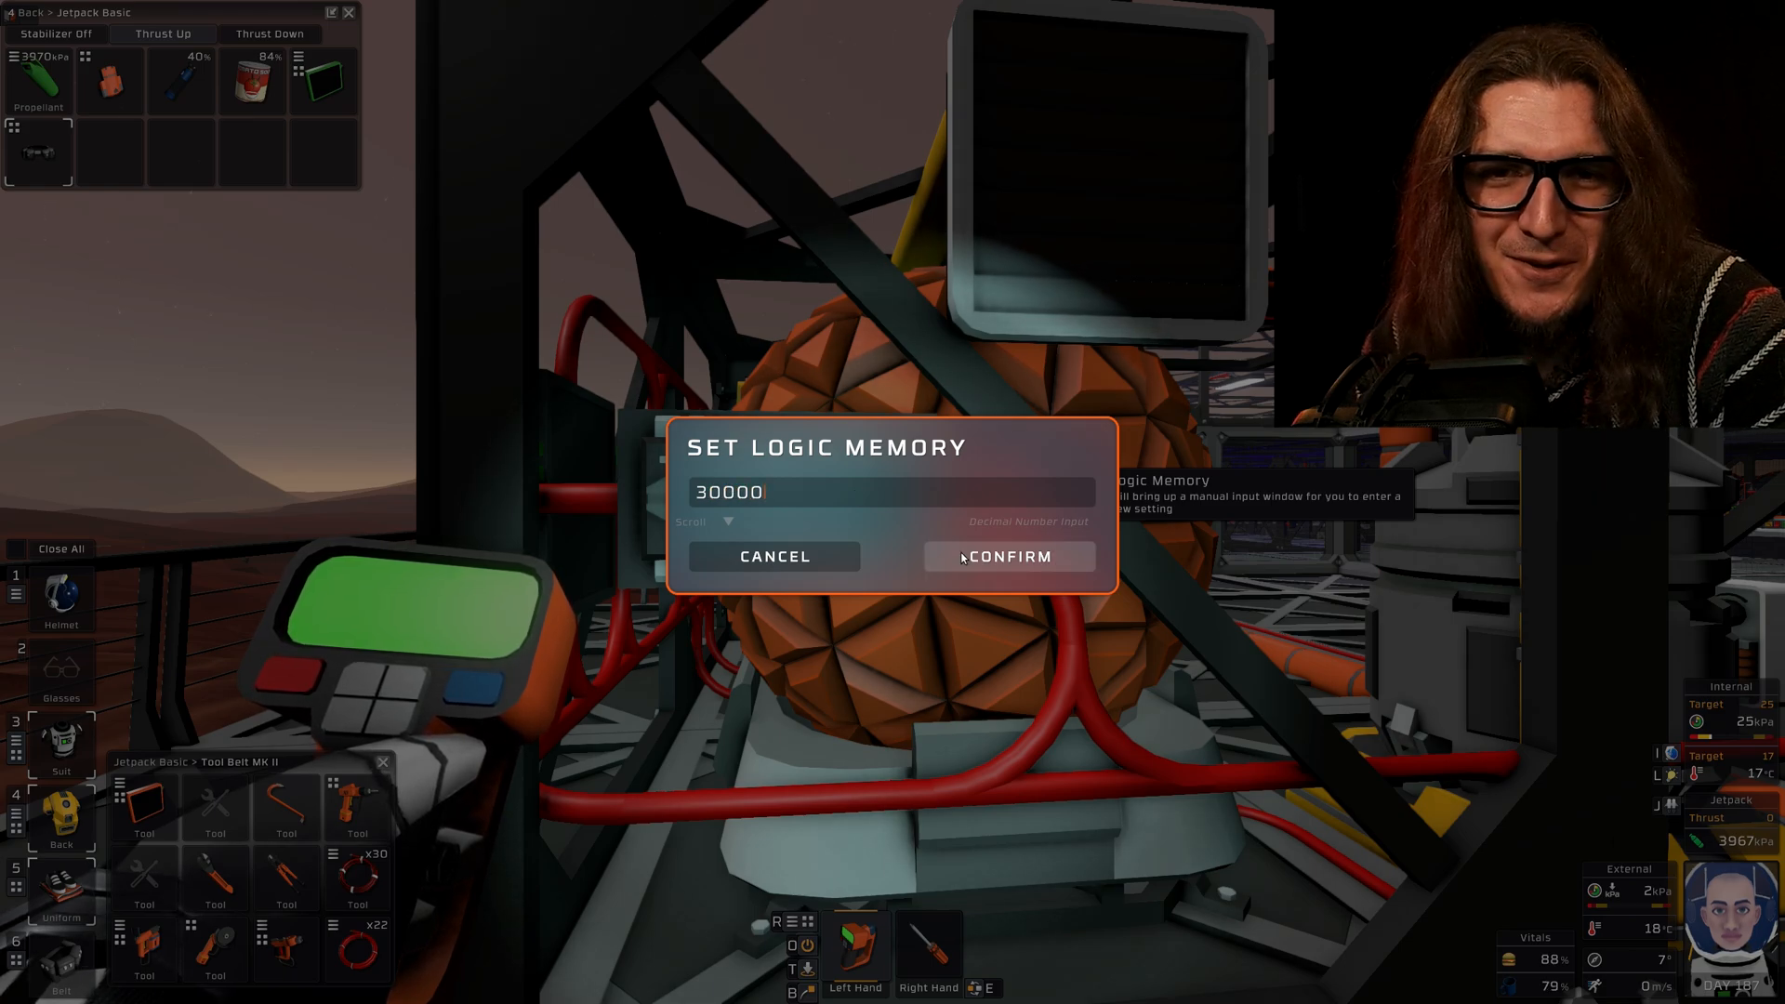
left_click(1006, 556)
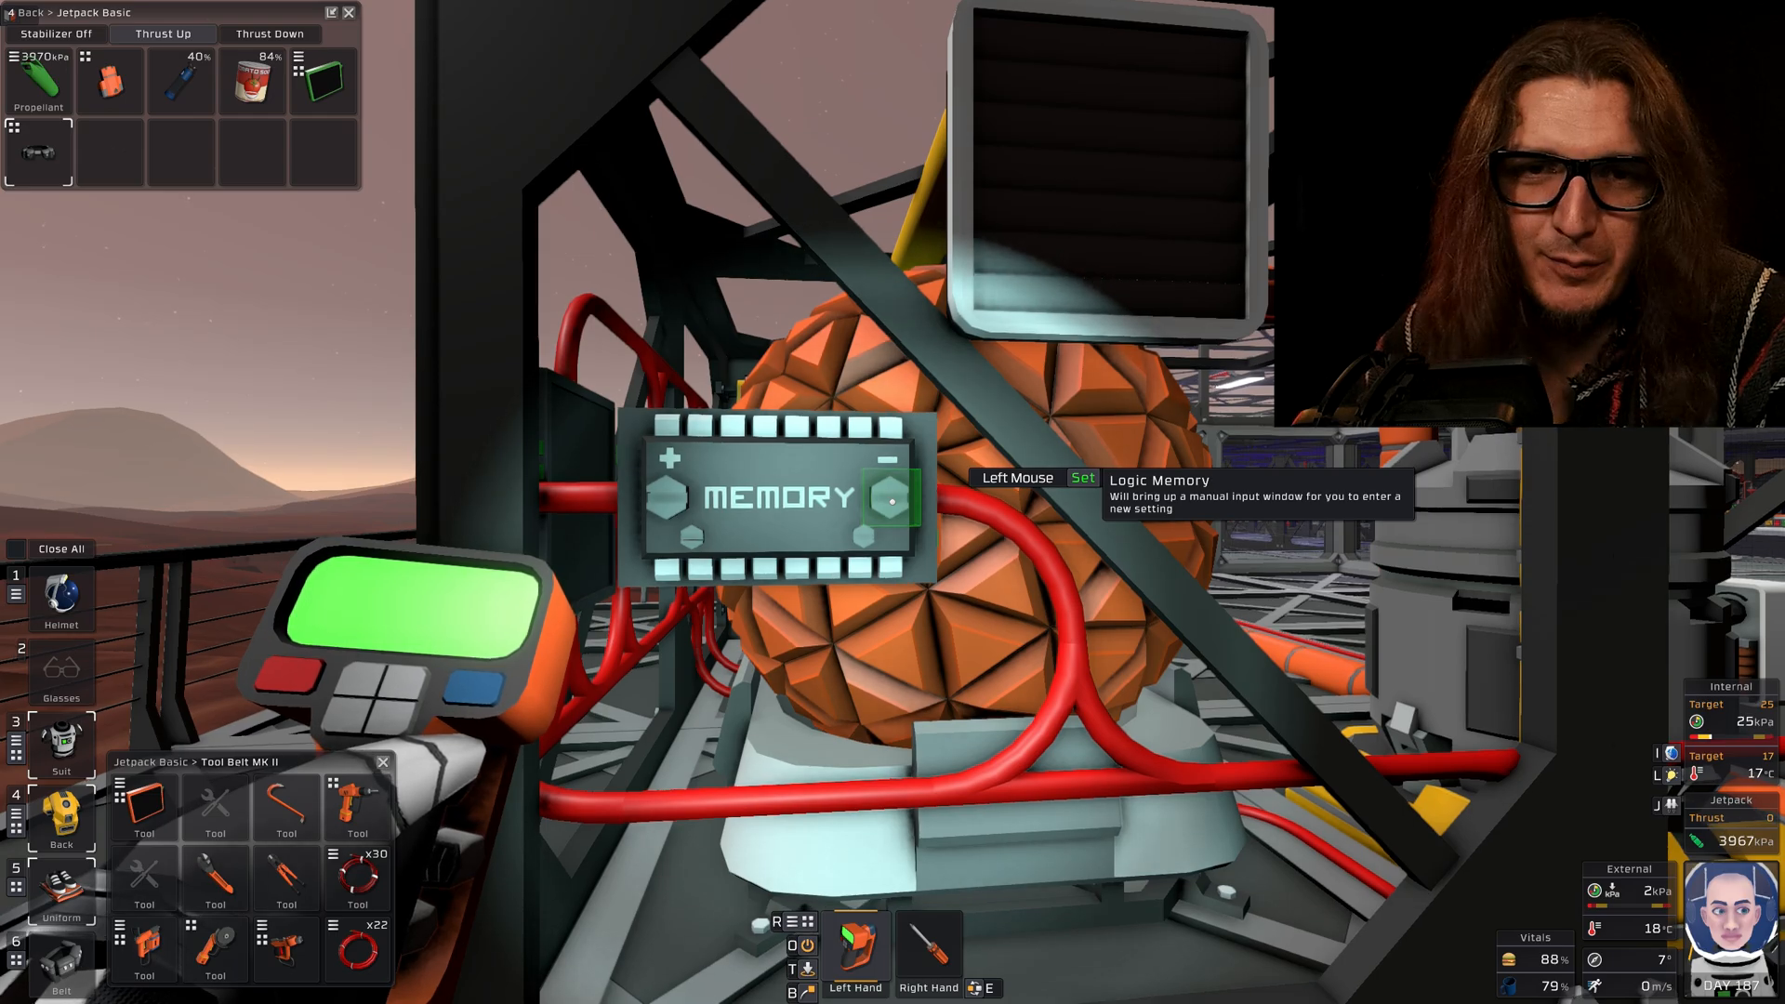